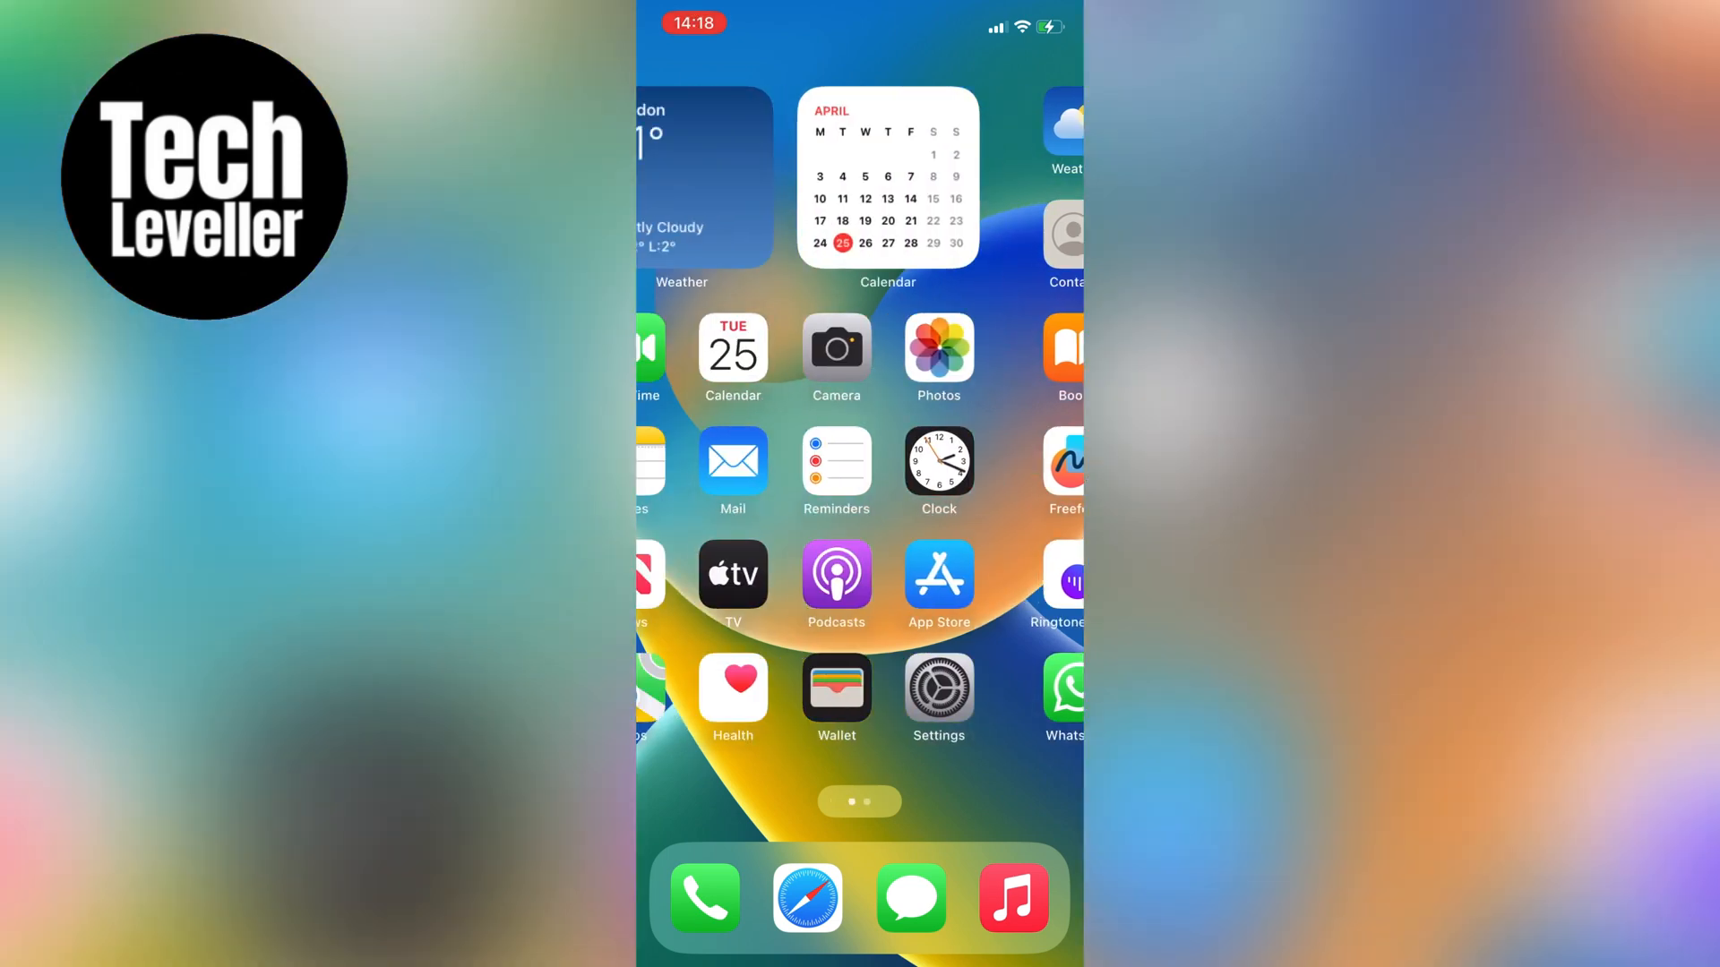
Launch the Settings app from the home screen and scroll down its main list
left_click(938, 688)
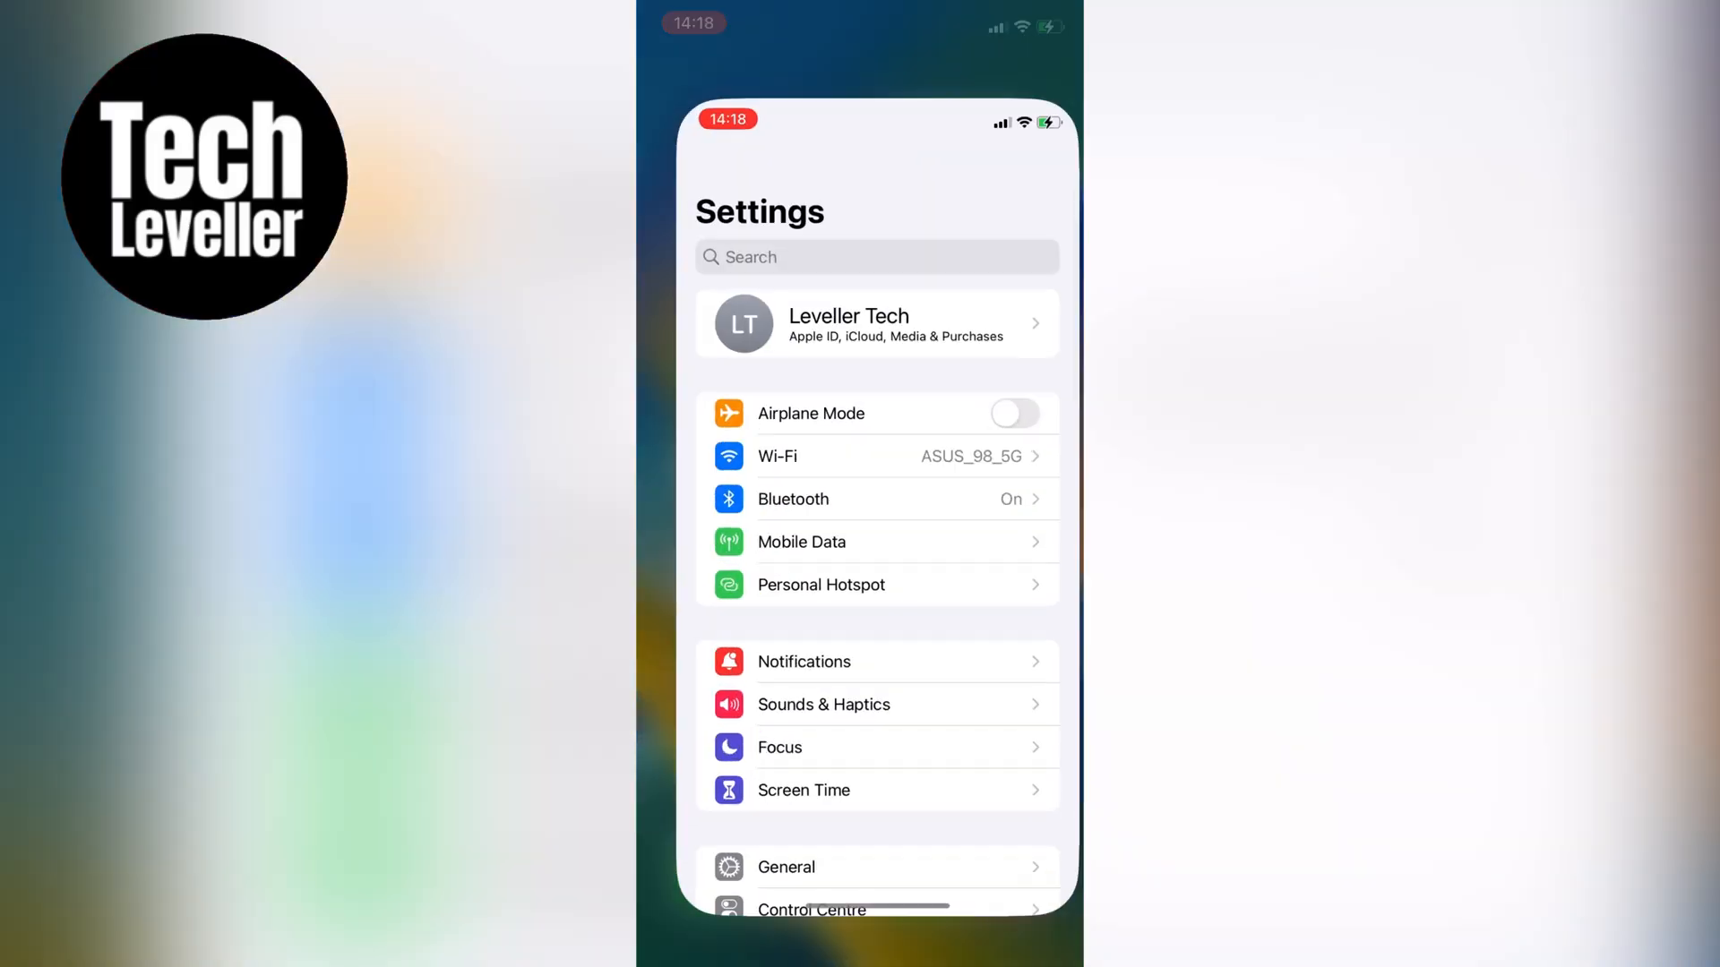
scroll("down", 3)
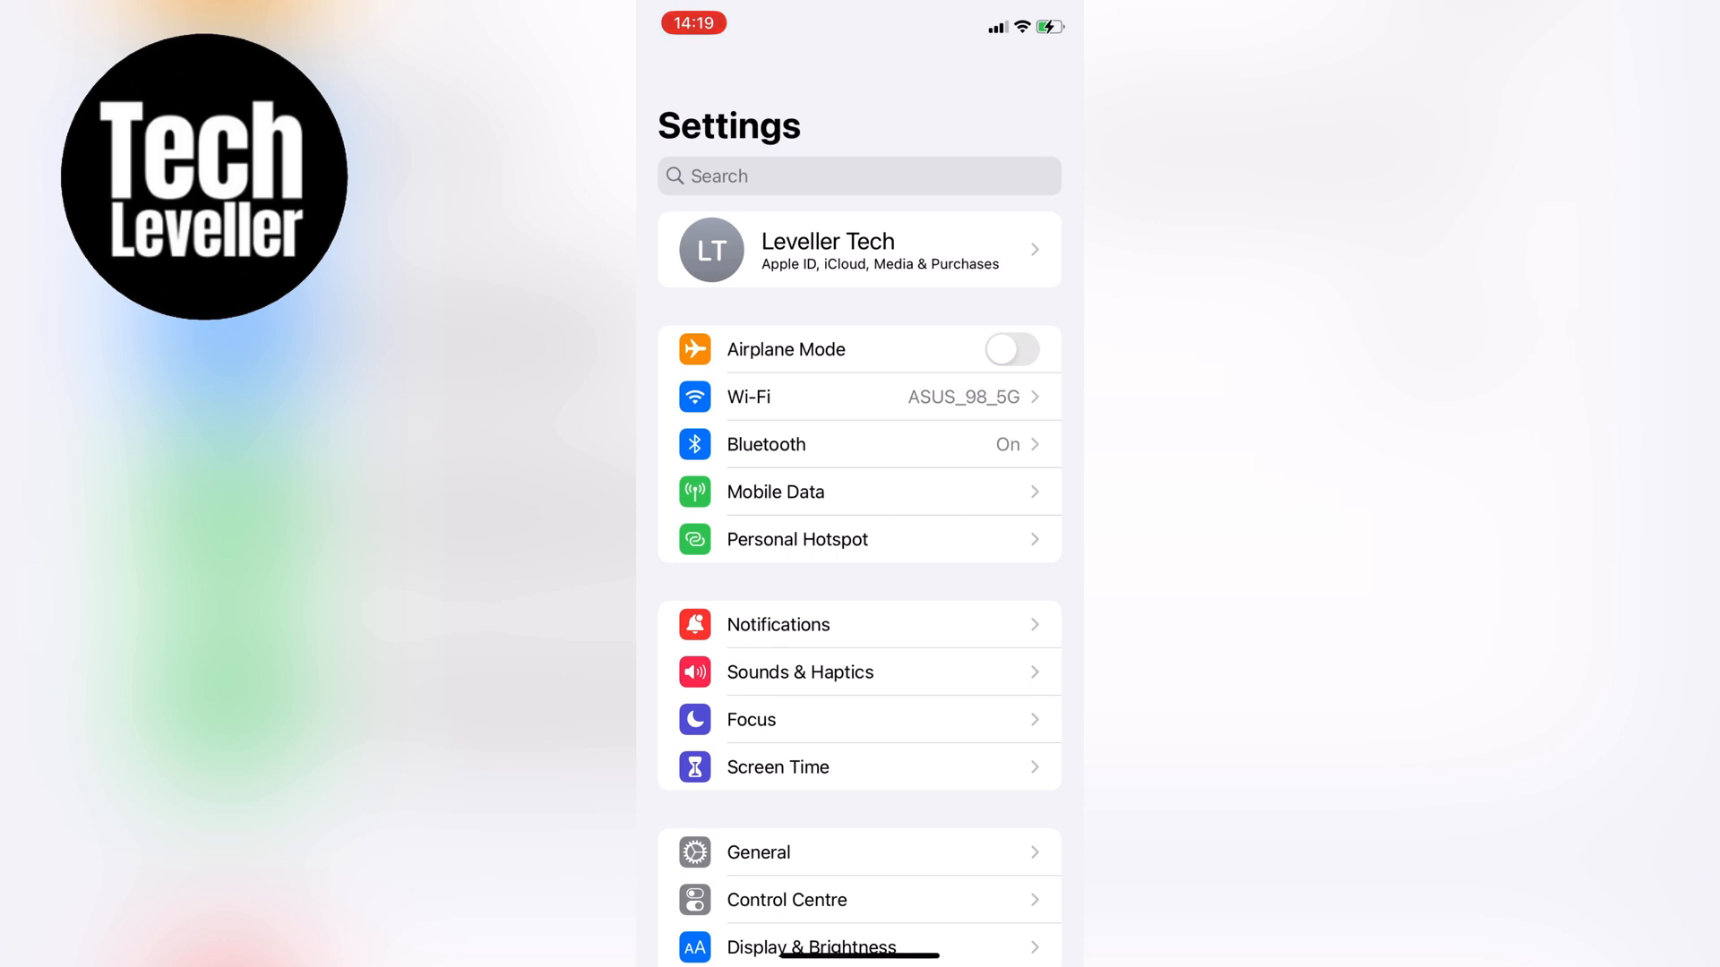
Open the Personal Hotspot settings page from the Settings list
left_click(797, 539)
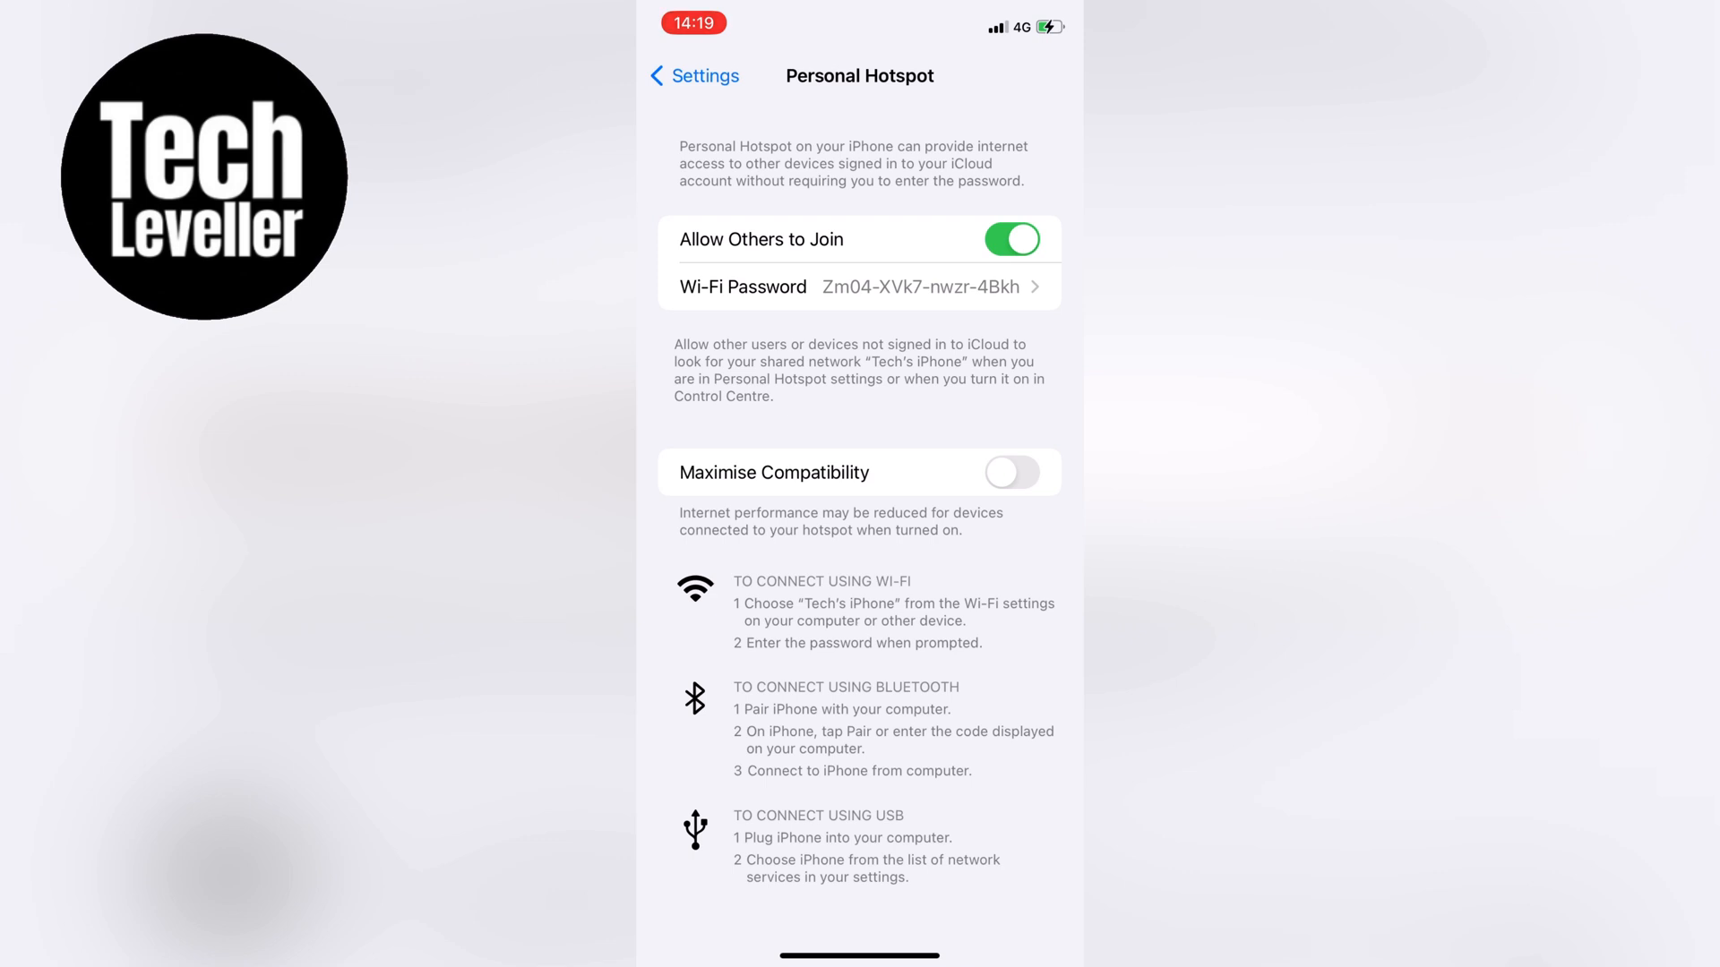
Append an extra letter to the hotspot Wi-Fi password and save it with Done
left_click(899, 286)
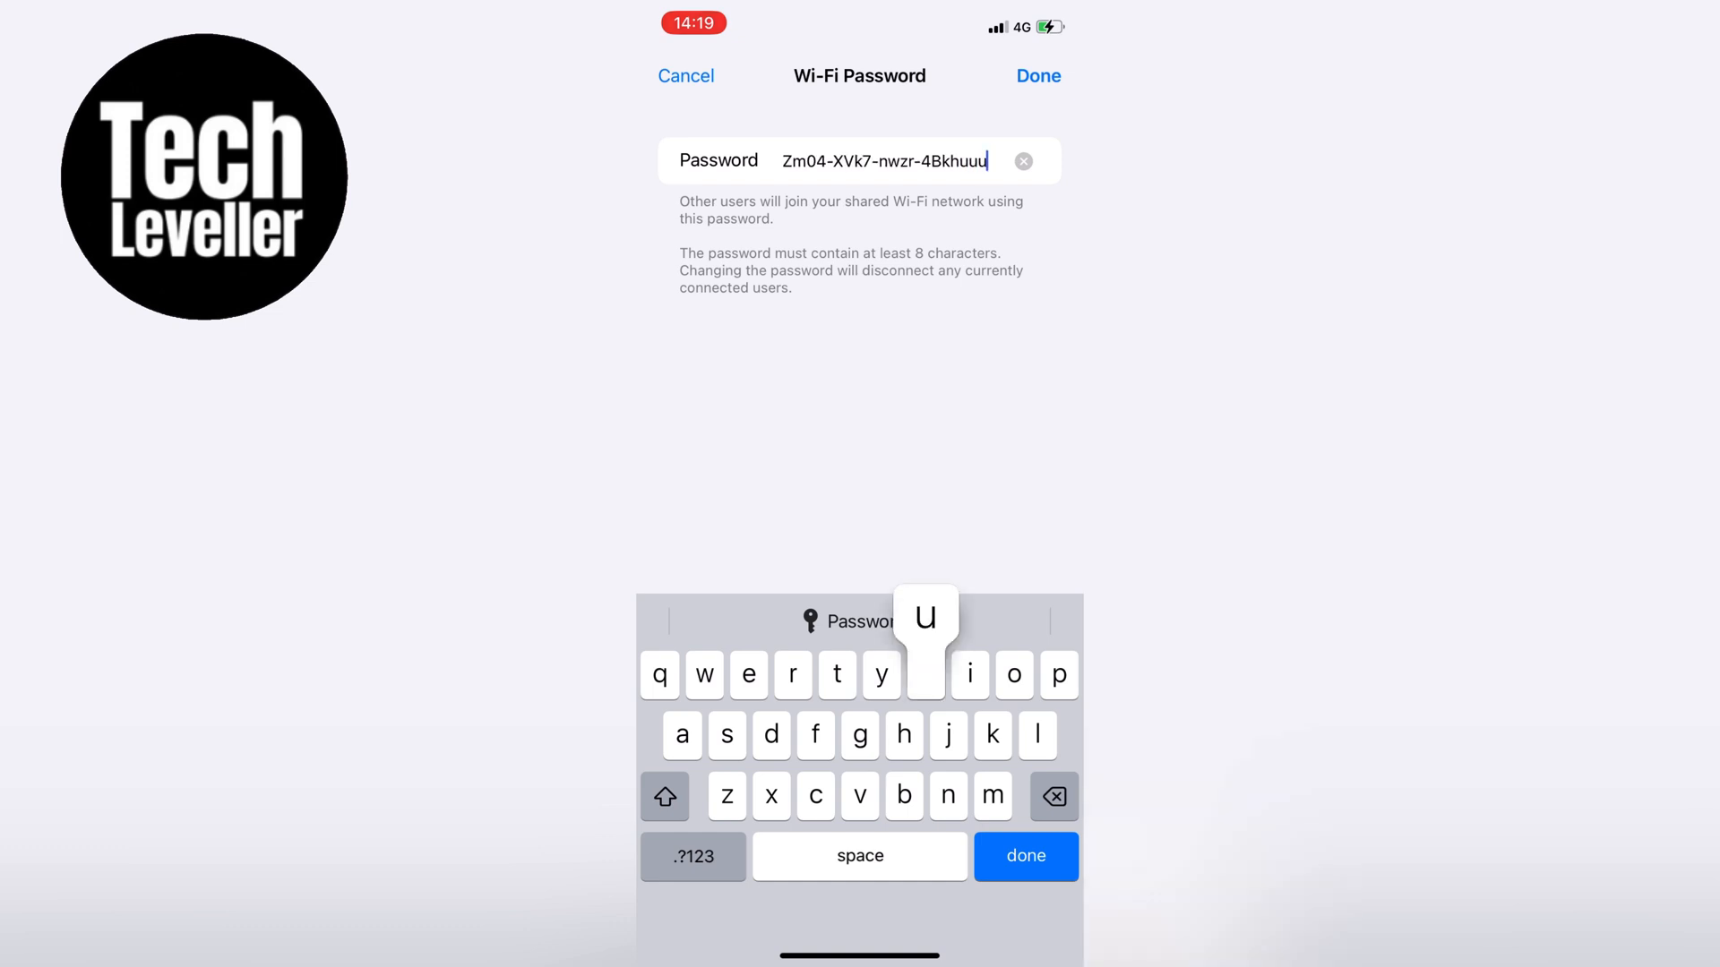
left_click(924, 675)
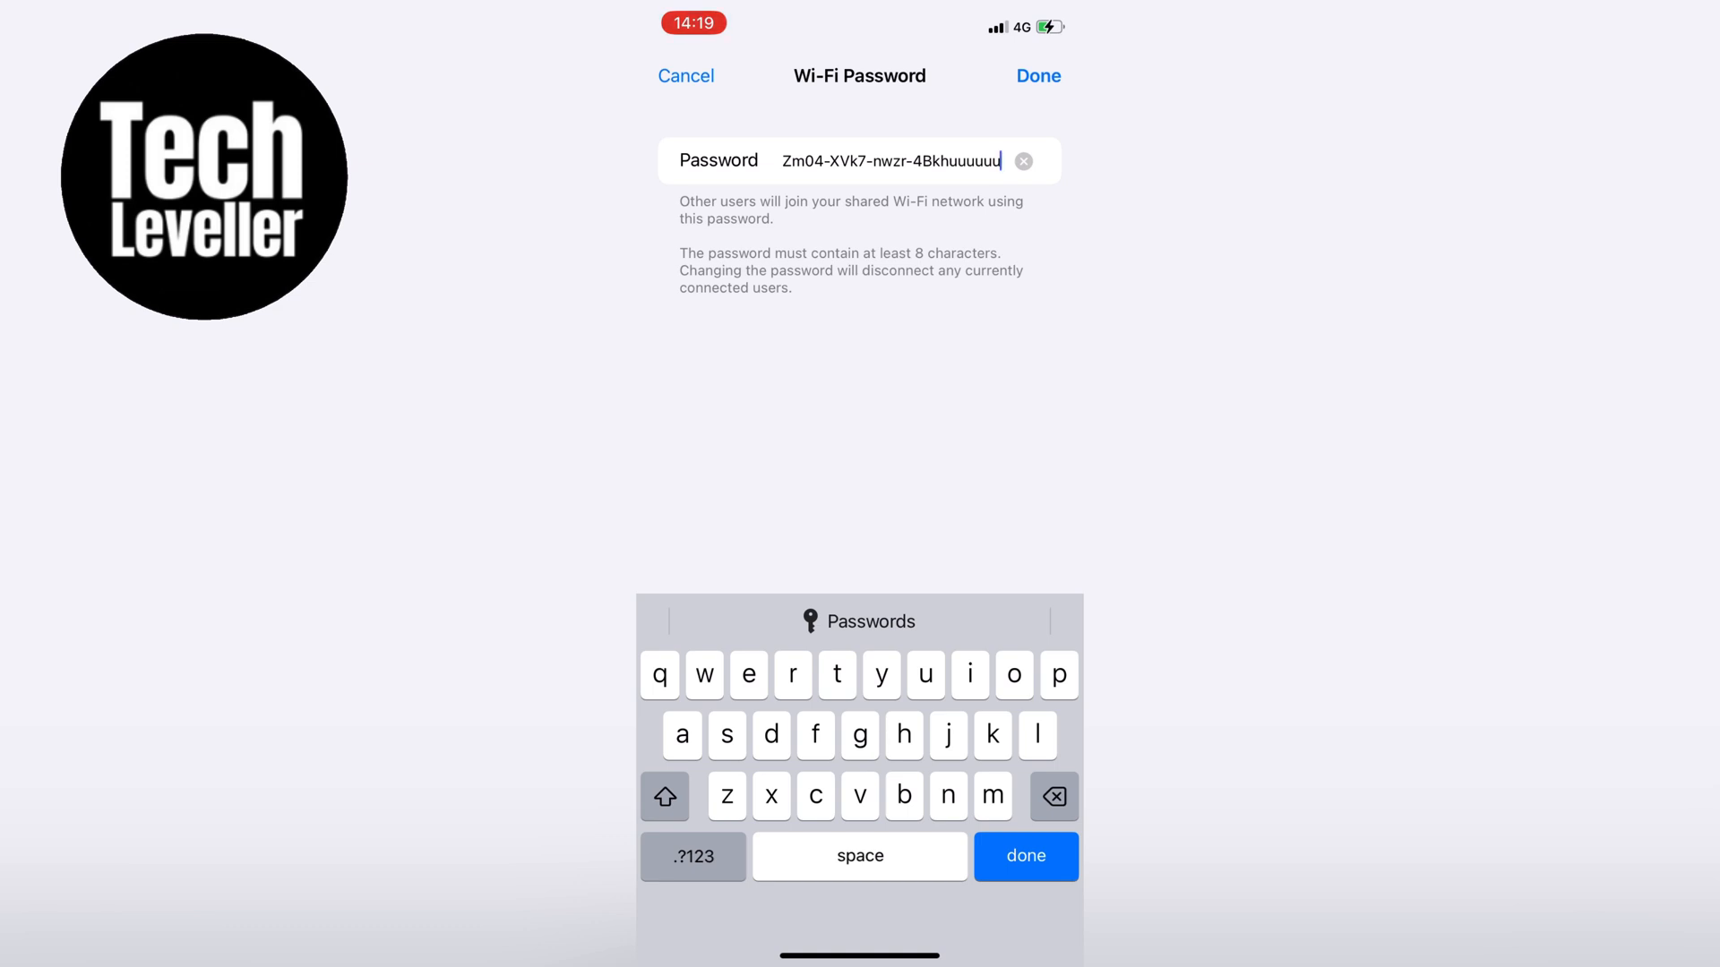
left_click(1035, 75)
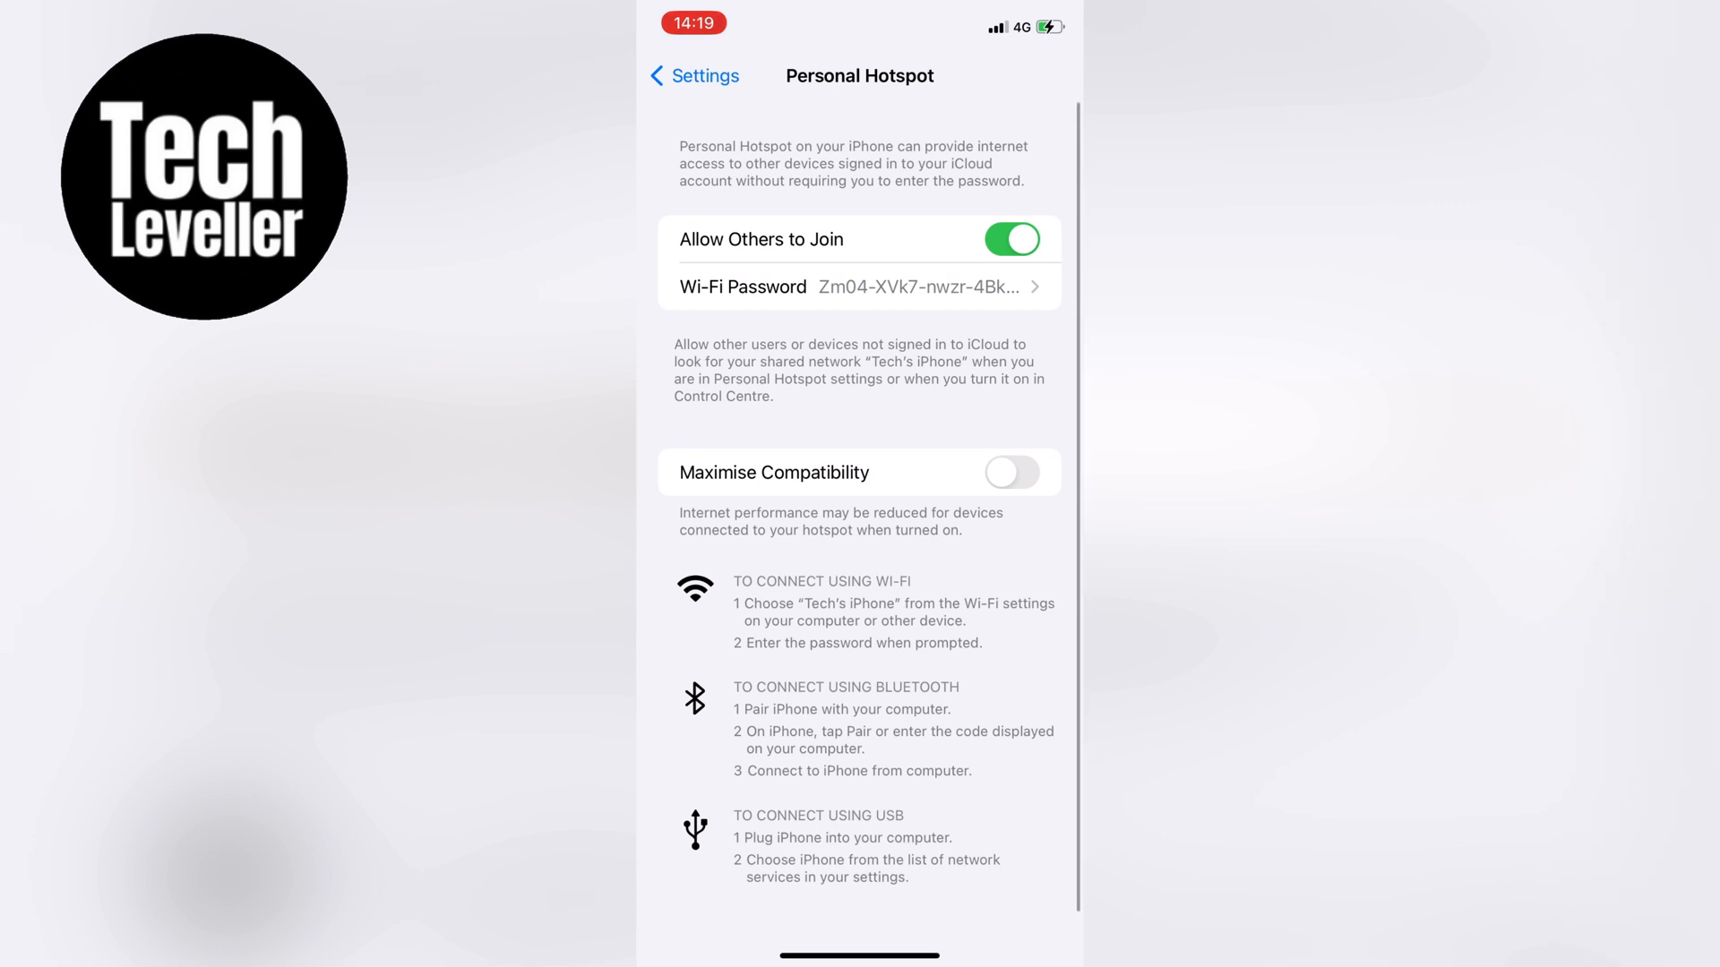